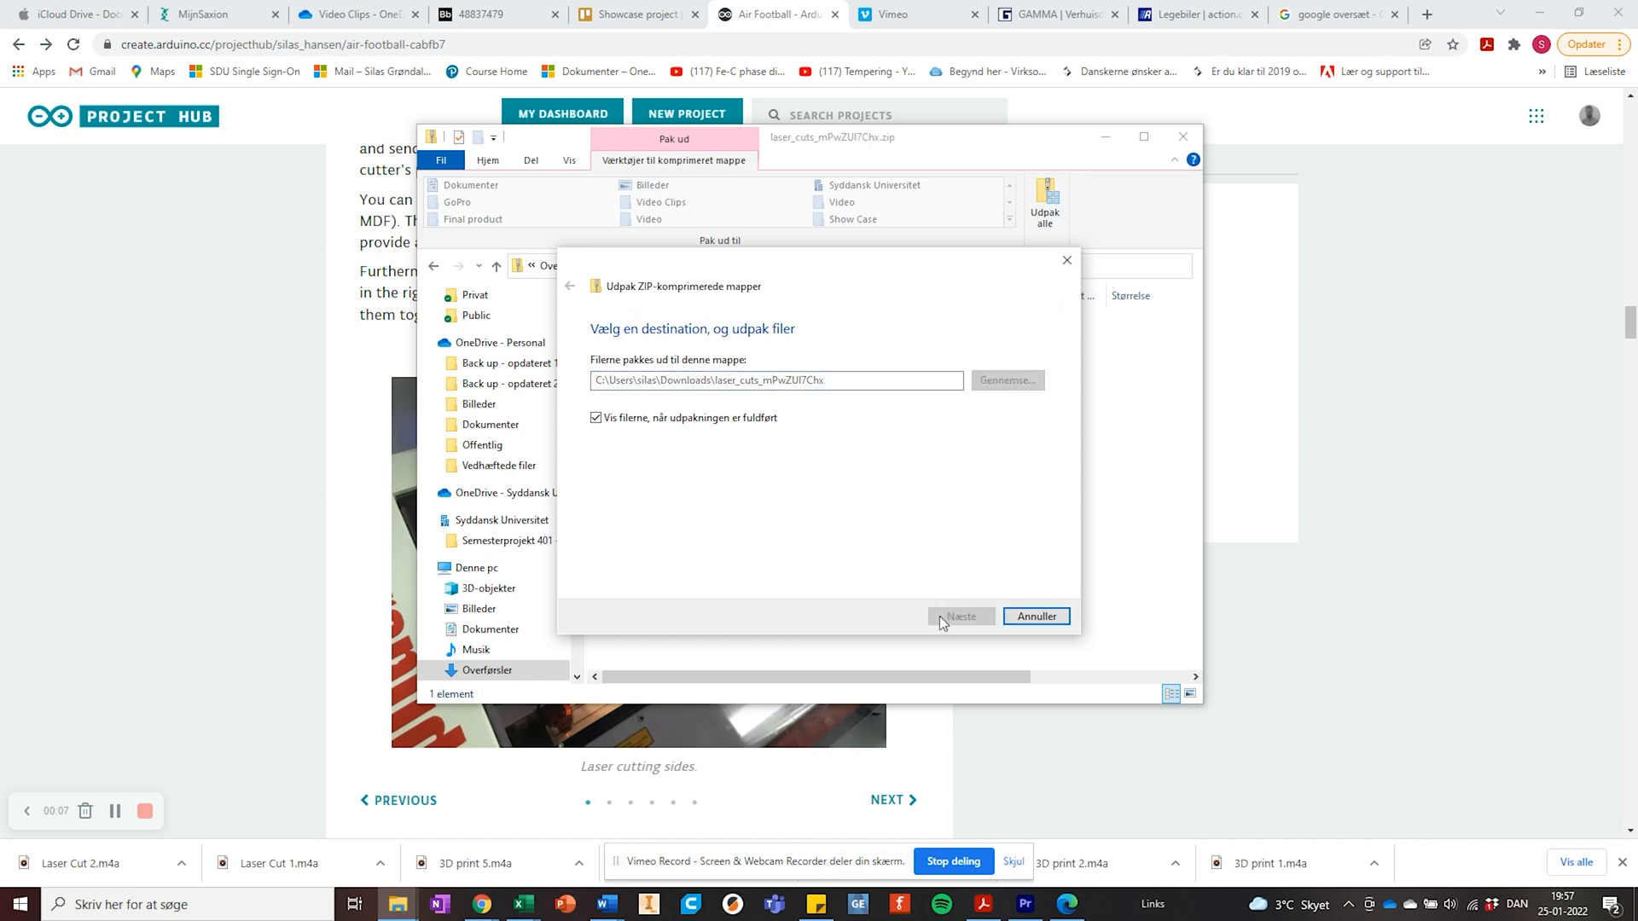
Step: Extract the laser cuts archive and open '1&2 - Sides 1&2.svg' with Illustrator via Åbn med
{"action": "left_click", "coordinate": [959, 616]}
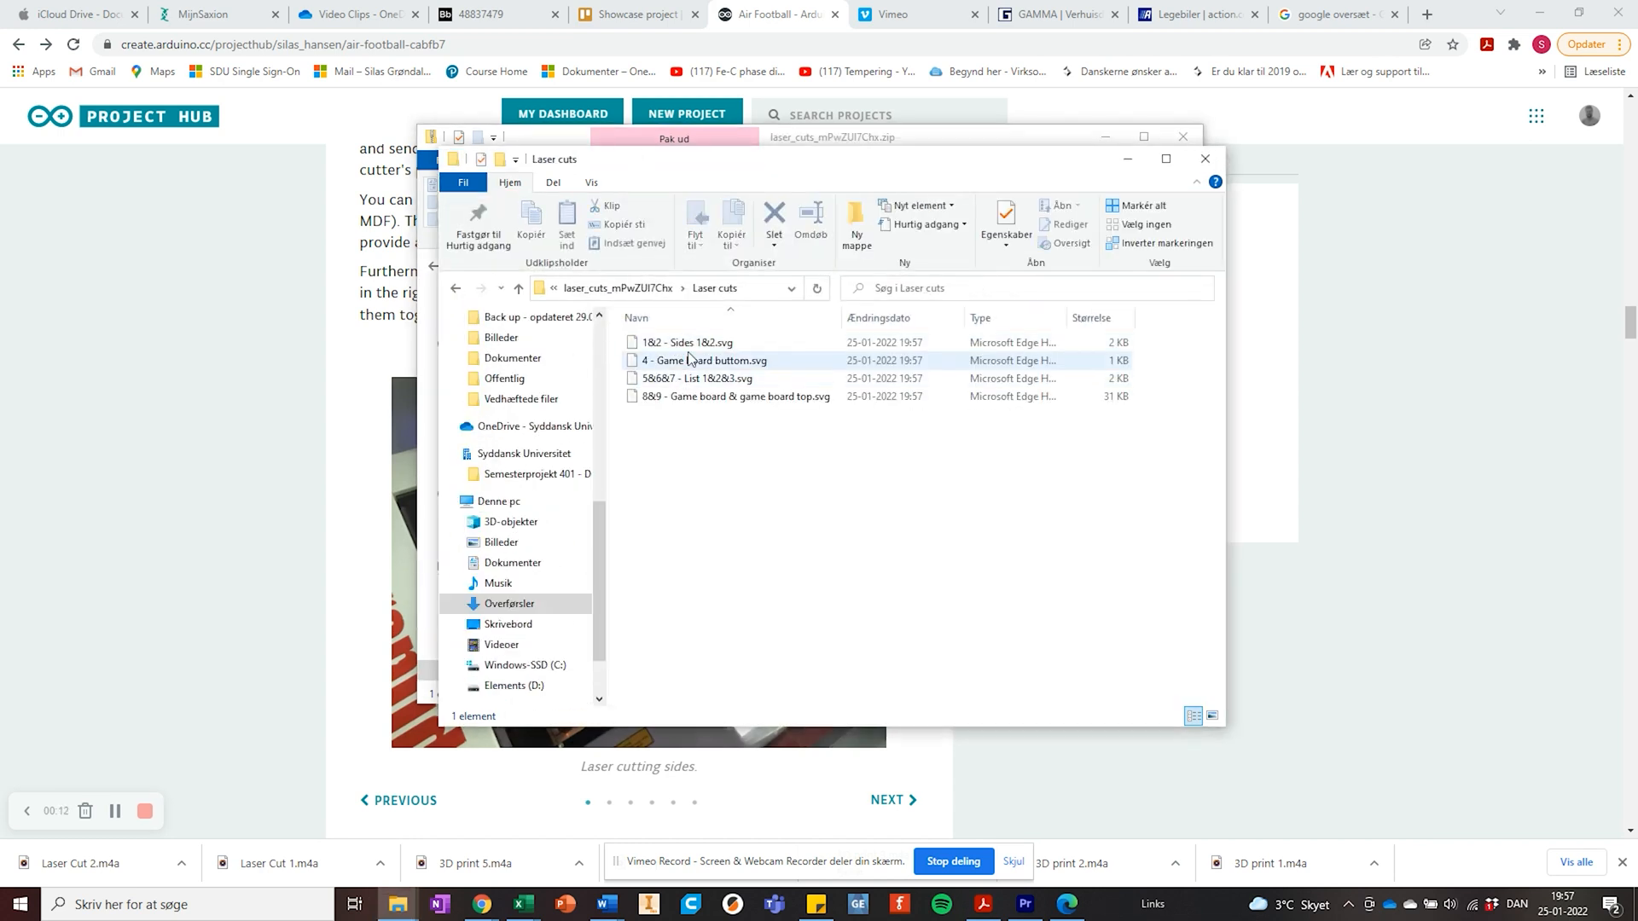
{"action": "right_click", "coordinate": [686, 341]}
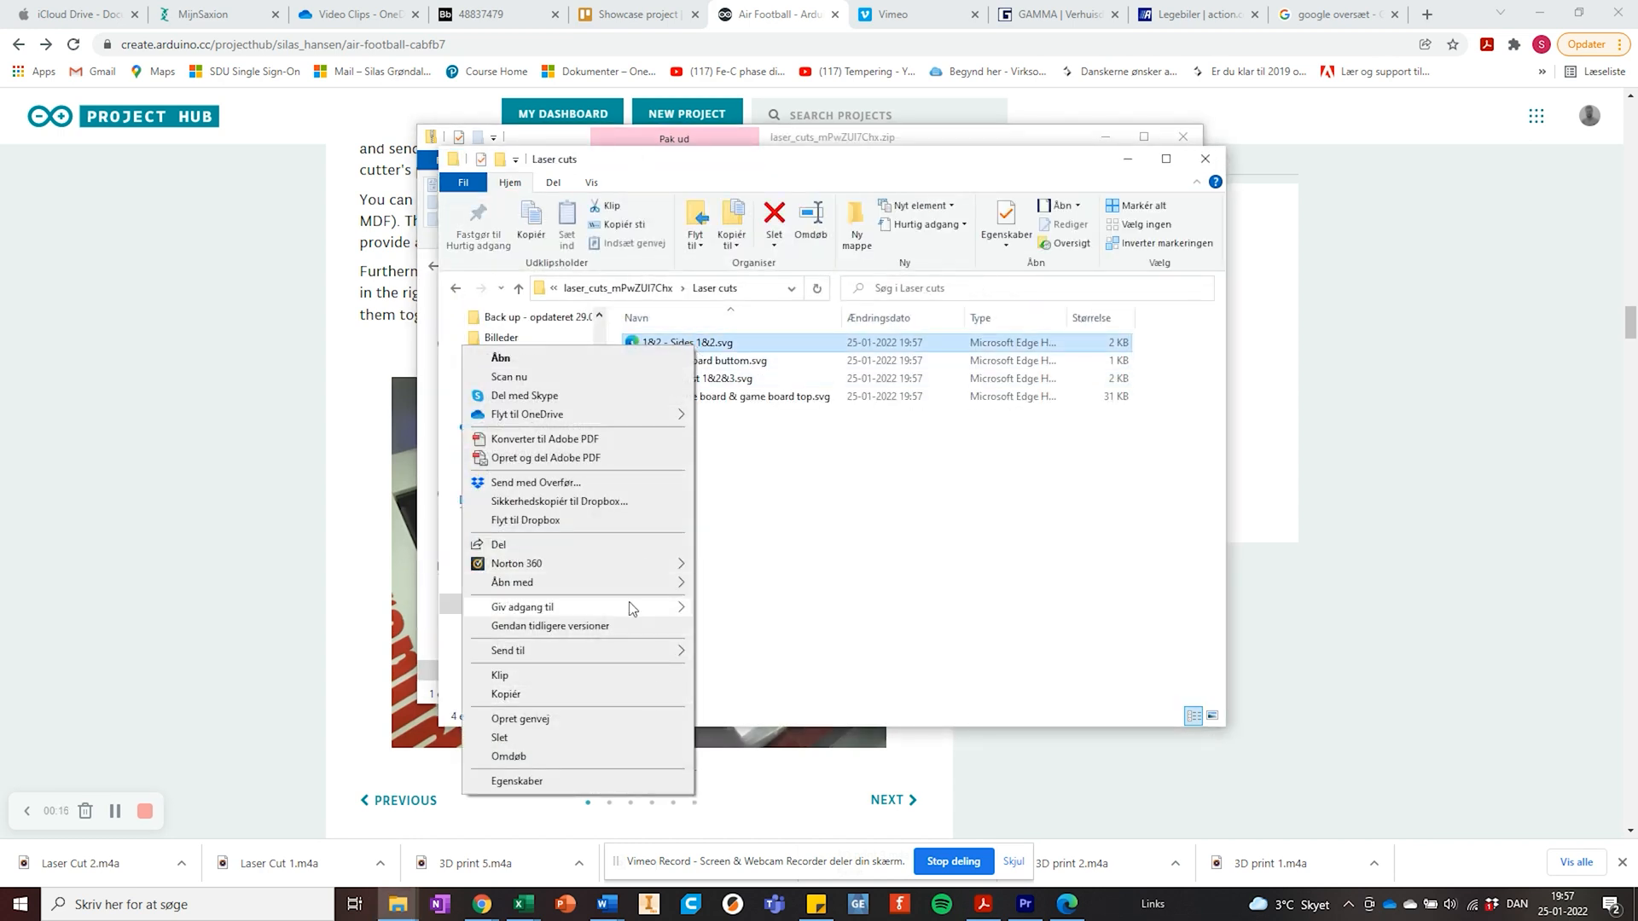
{"action": "left_click", "coordinate": [500, 357]}
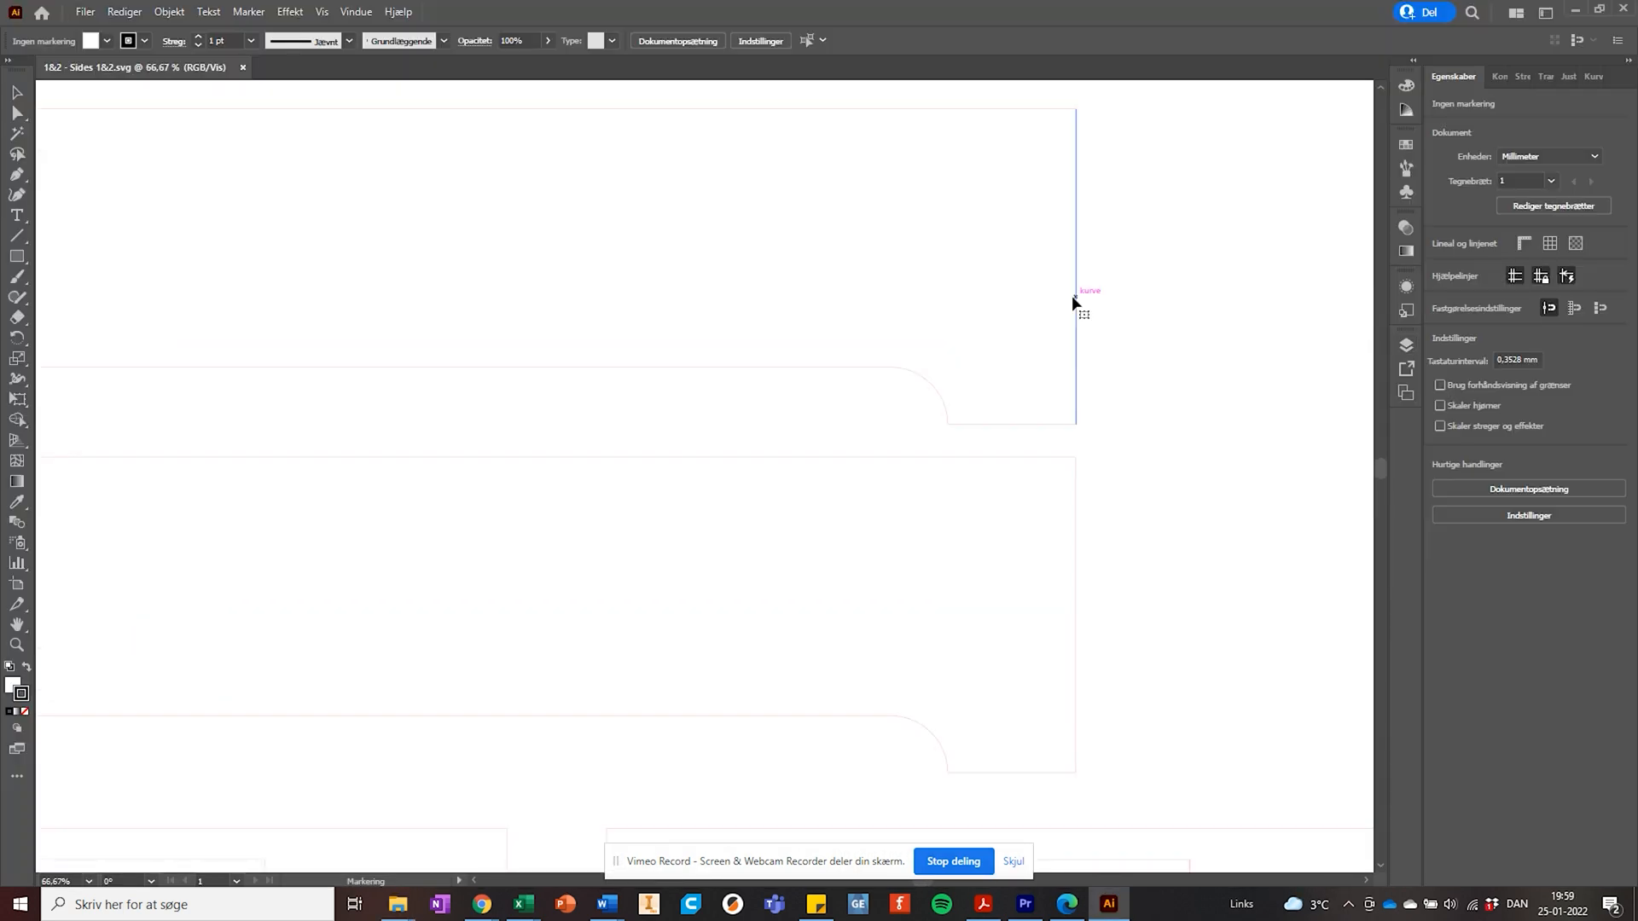
Step: View the Sides 1&2 artboard's side panel outlines in Illustrator
{"action": "left_click", "coordinate": [1077, 304]}
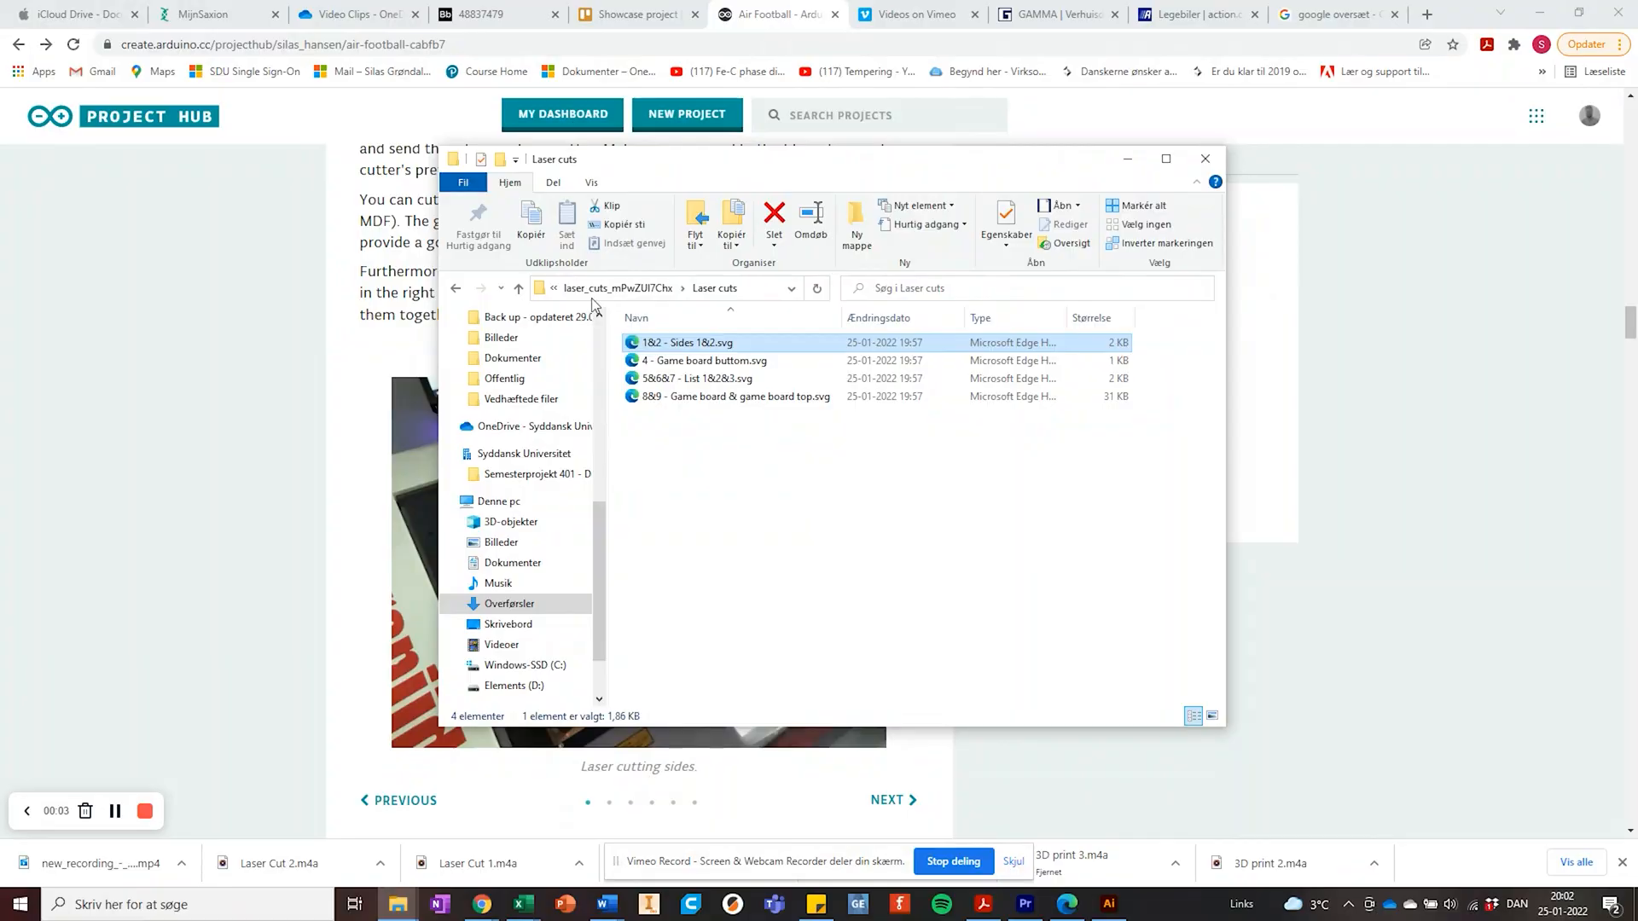
Step: From Overførsler, open the technical_drawings folder and 'Game board top.pdf' in Acrobat
{"action": "left_click", "coordinate": [455, 288]}
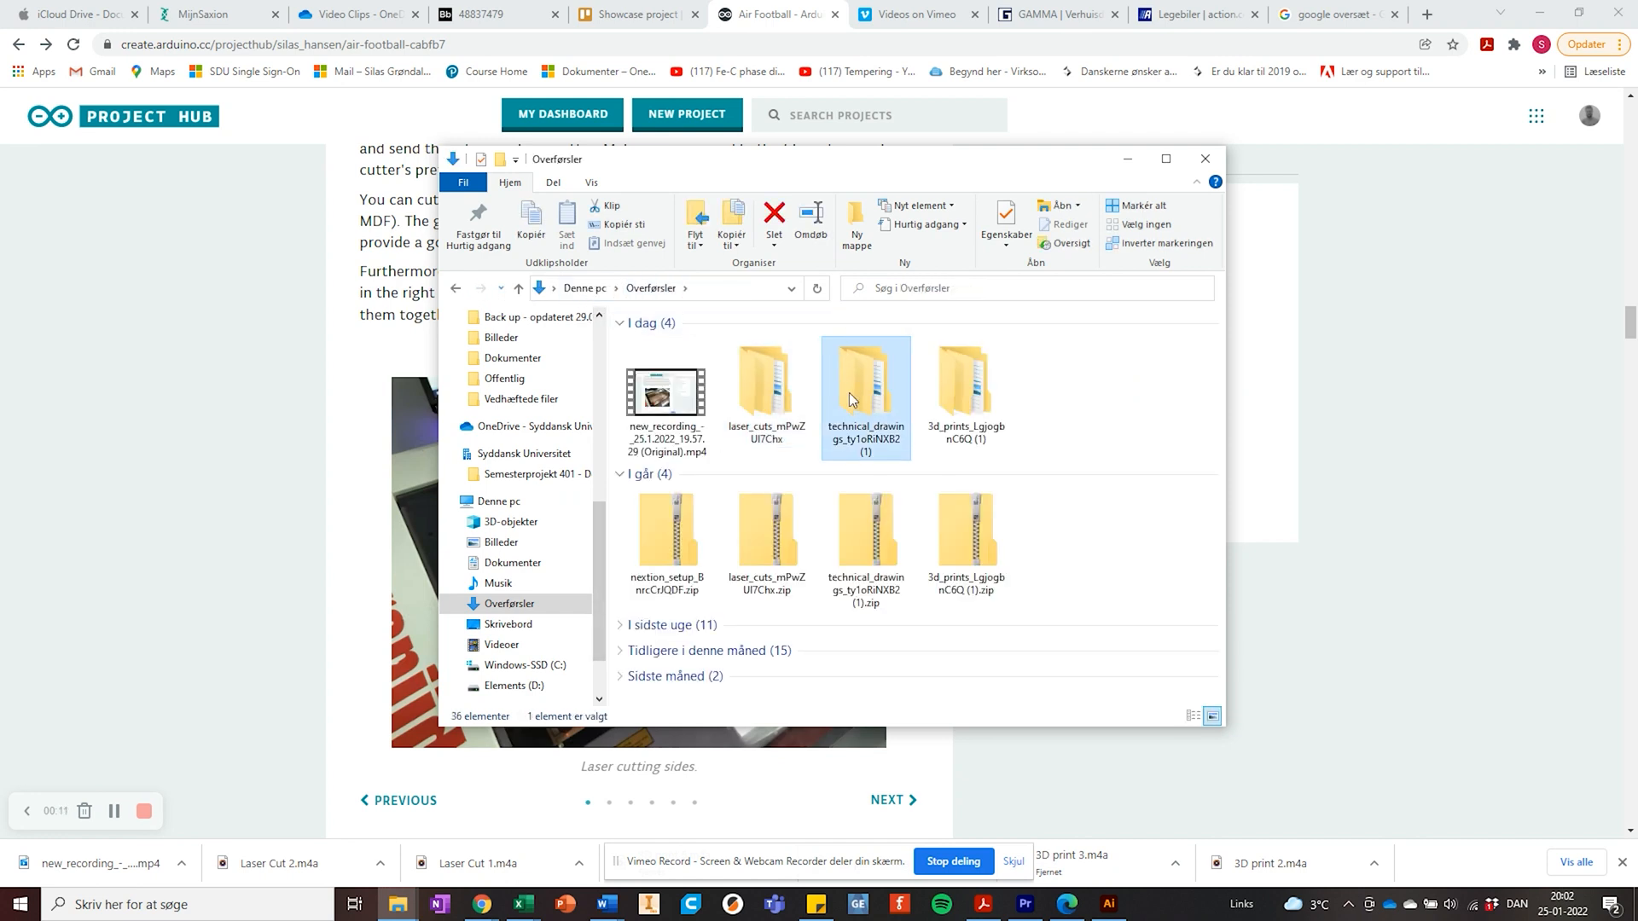
{"action": "double_click", "coordinate": [865, 382]}
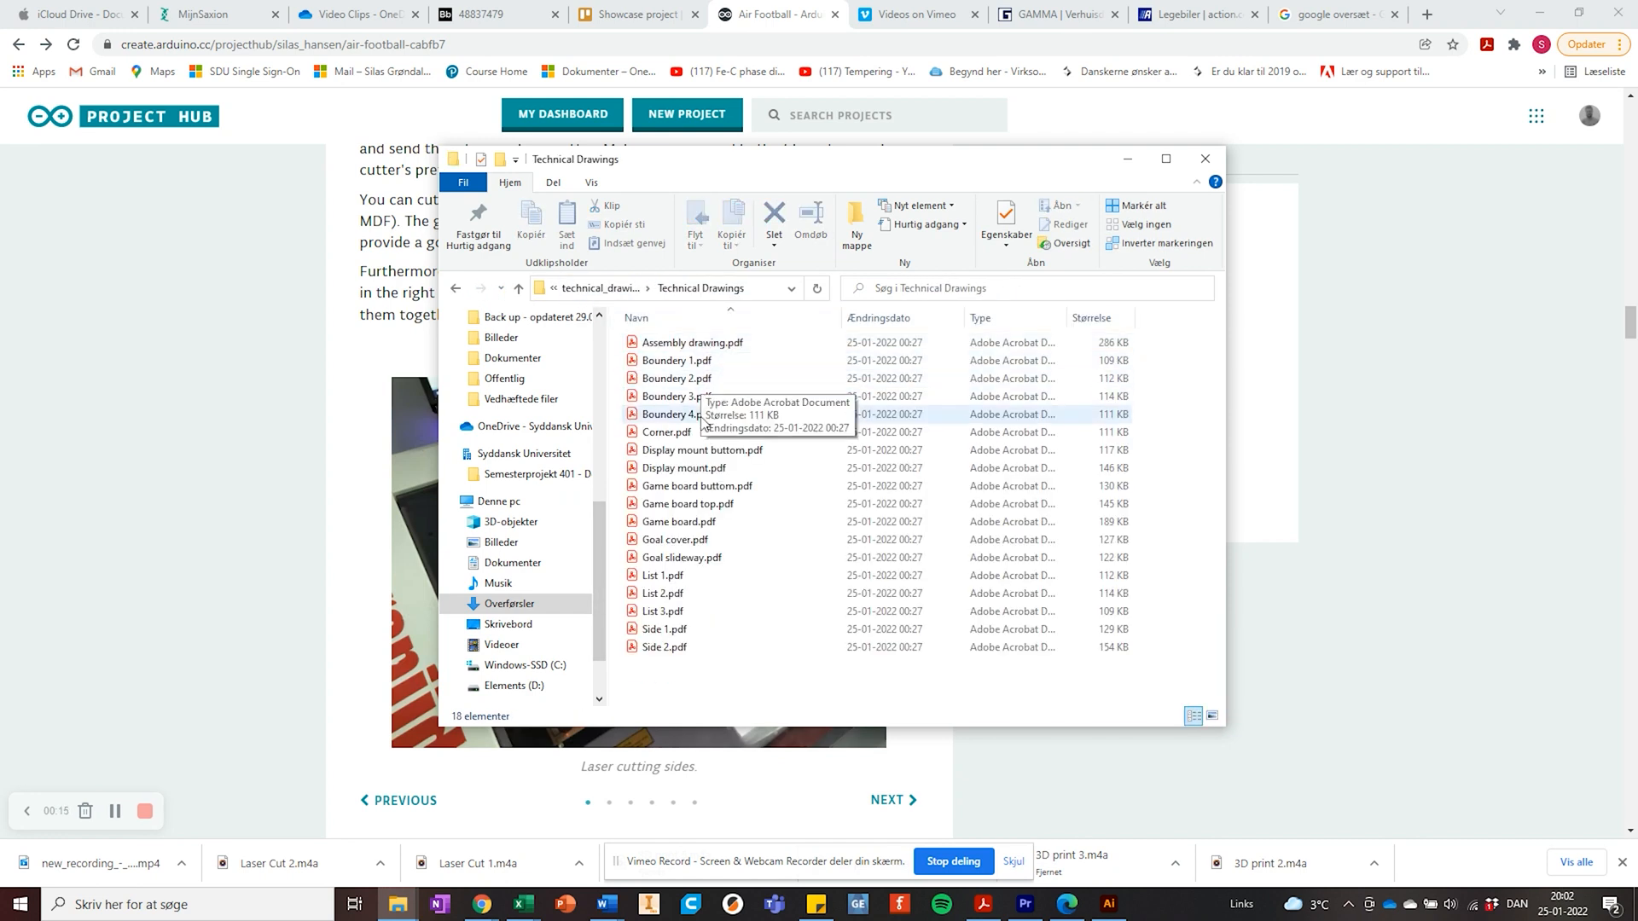
{"action": "mouse_move", "coordinate": [687, 504]}
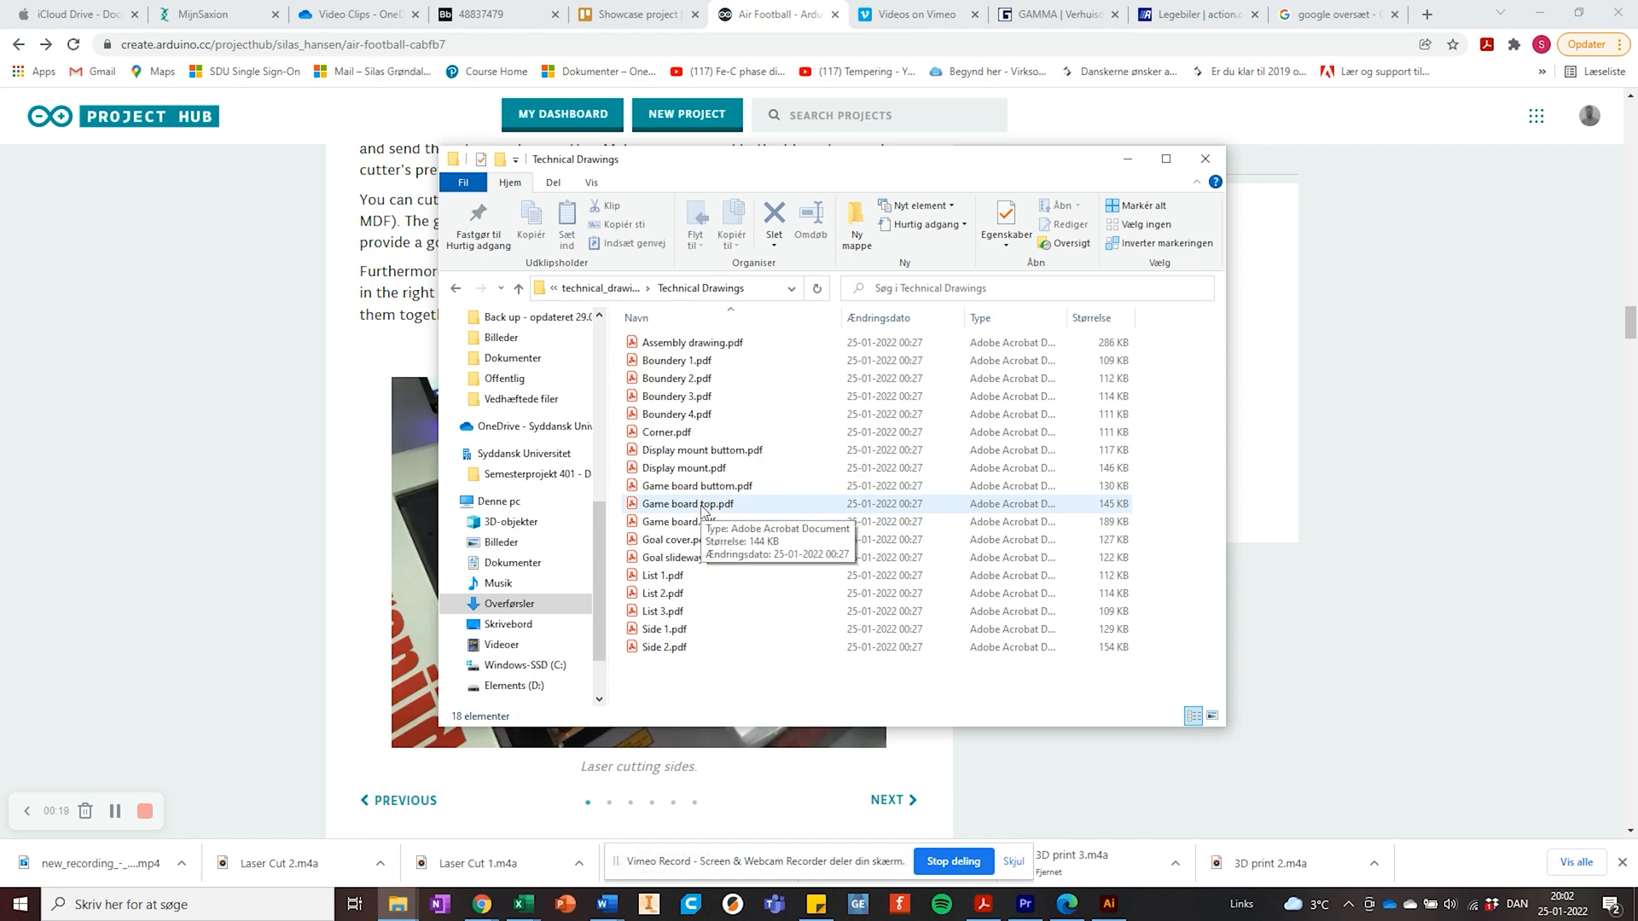
{"action": "double_click", "coordinate": [687, 504]}
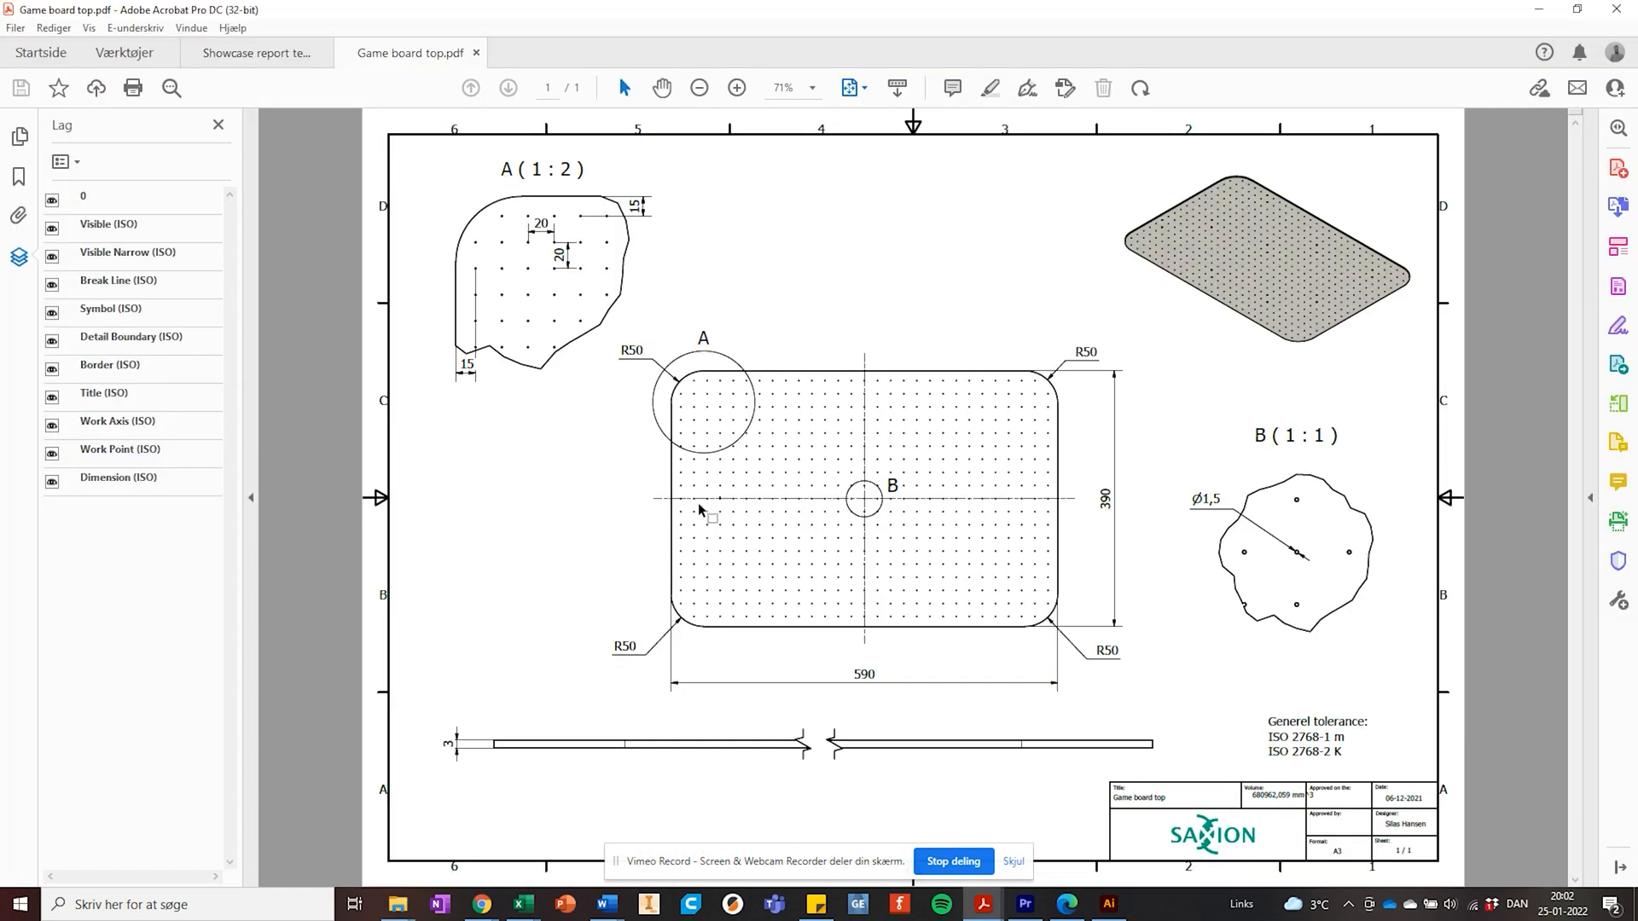
Step: Look over the Game board top drawing's hole pattern and dimensions in Acrobat
{"action": "left_click", "coordinate": [737, 87]}
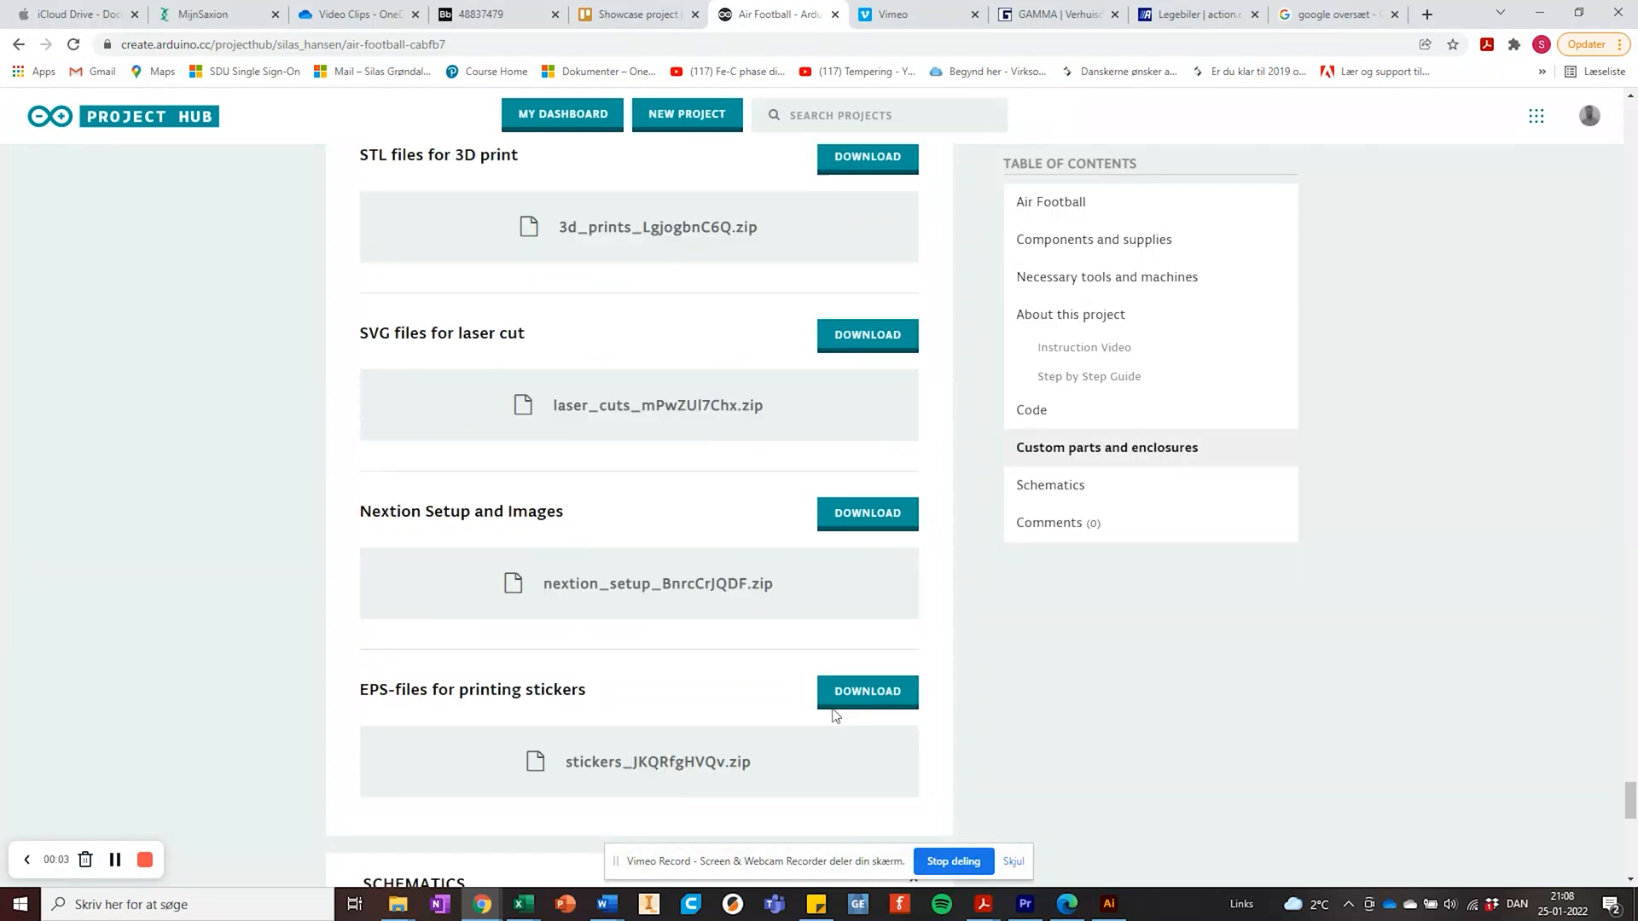
Step: Download the EPS sticker archive and open 'Stickers for frame.eps' from its Stickers folder
{"action": "left_click", "coordinate": [867, 691]}
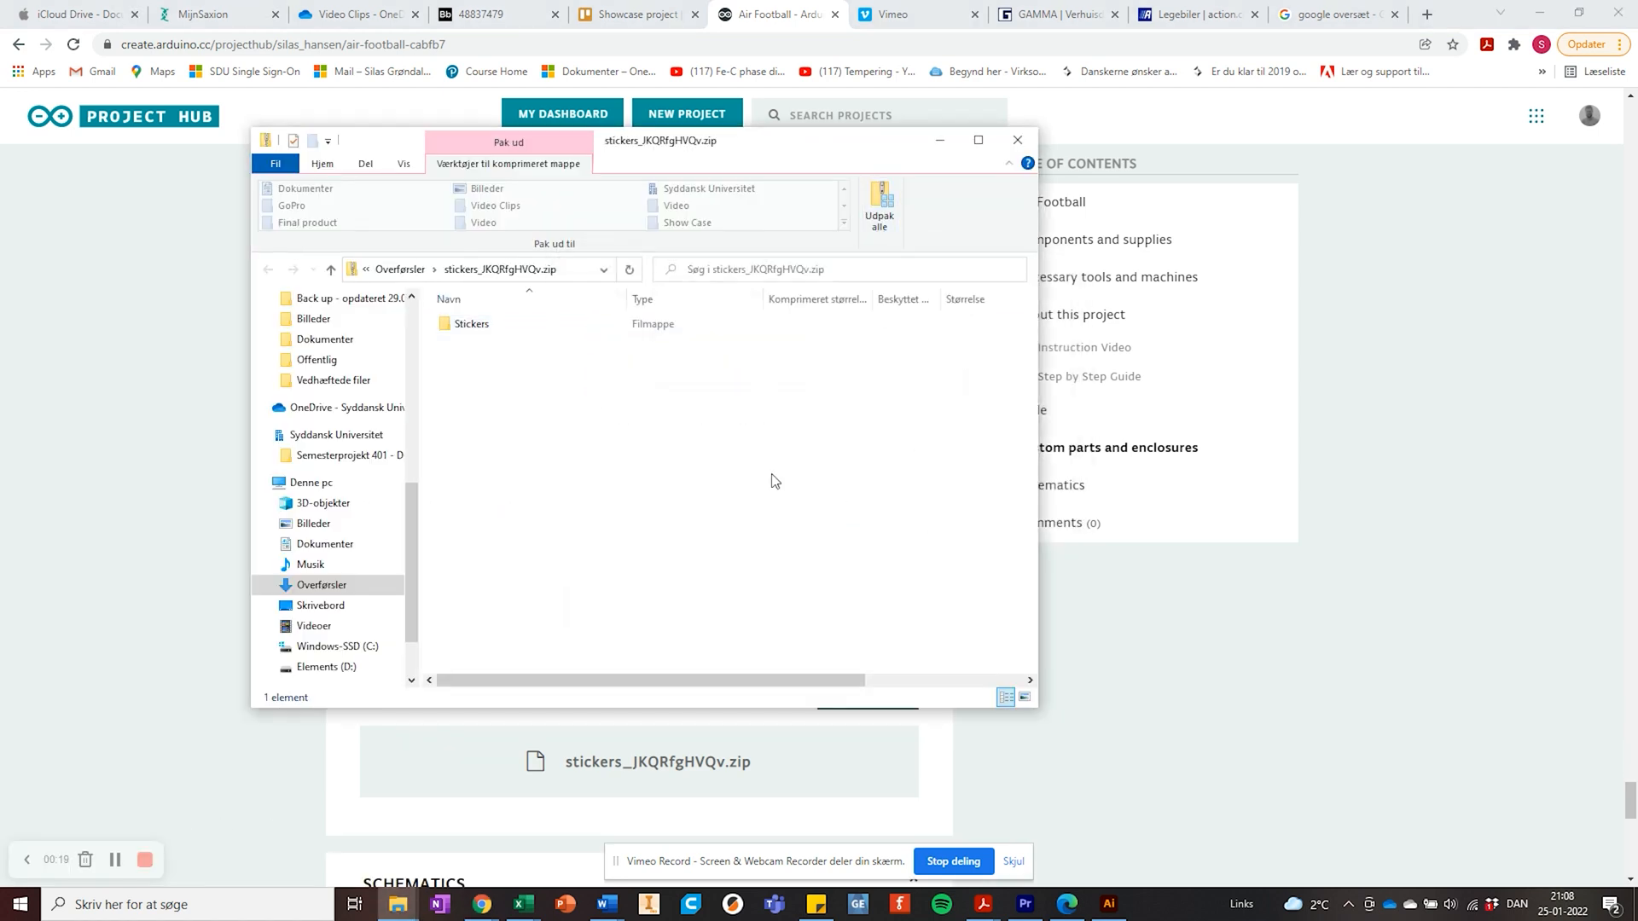
{"action": "double_click", "coordinate": [471, 322]}
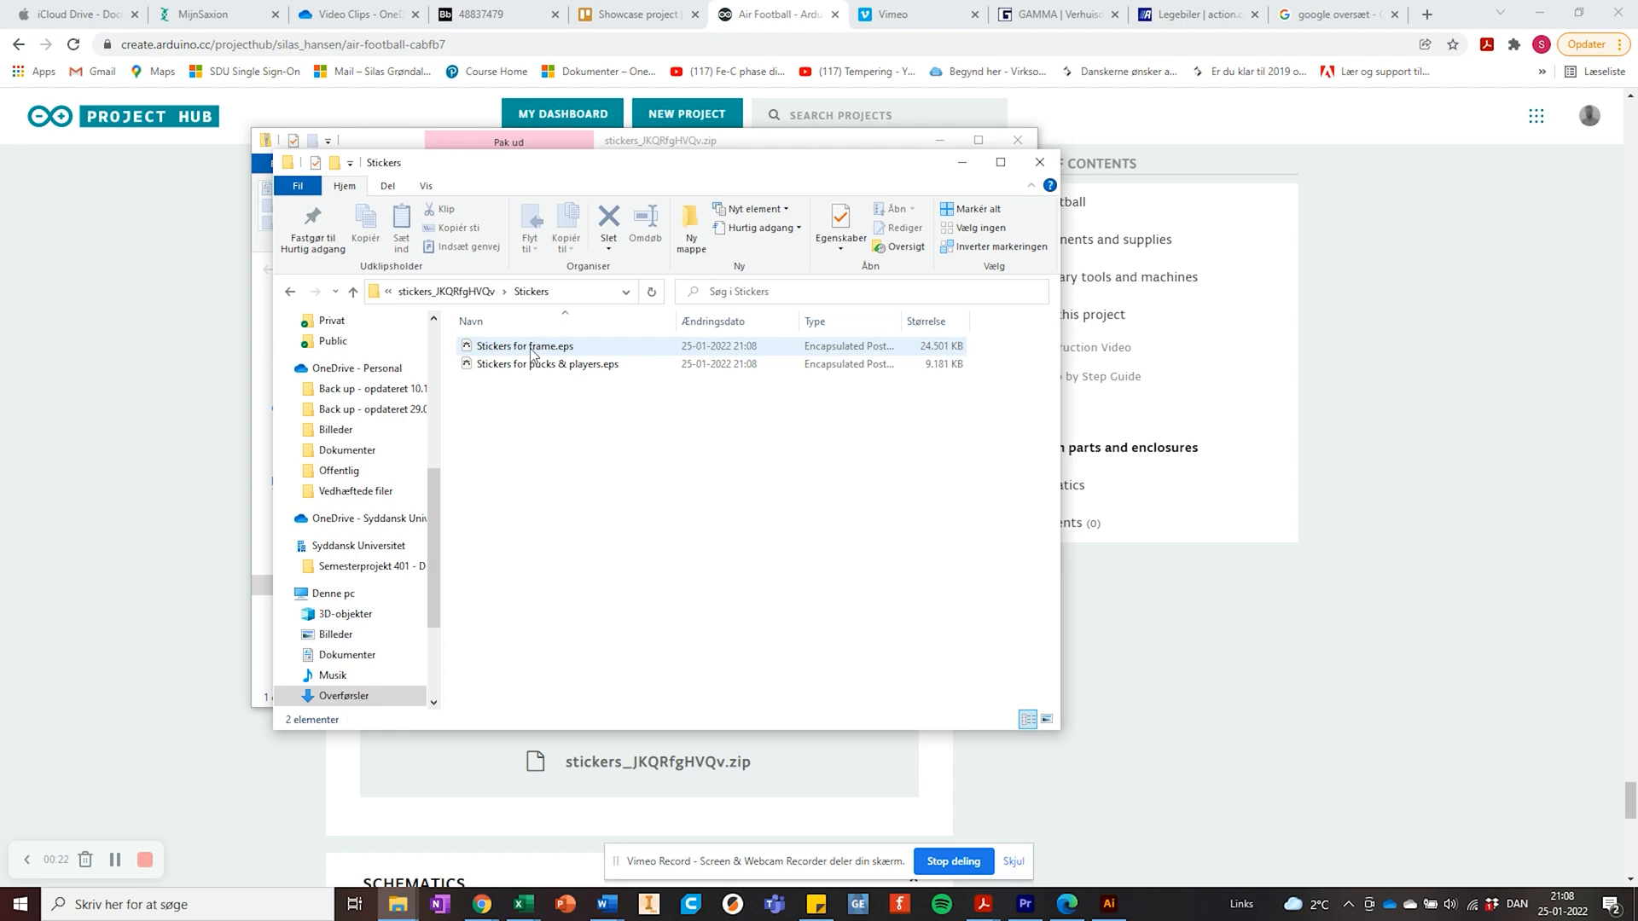
{"action": "double_click", "coordinate": [524, 346]}
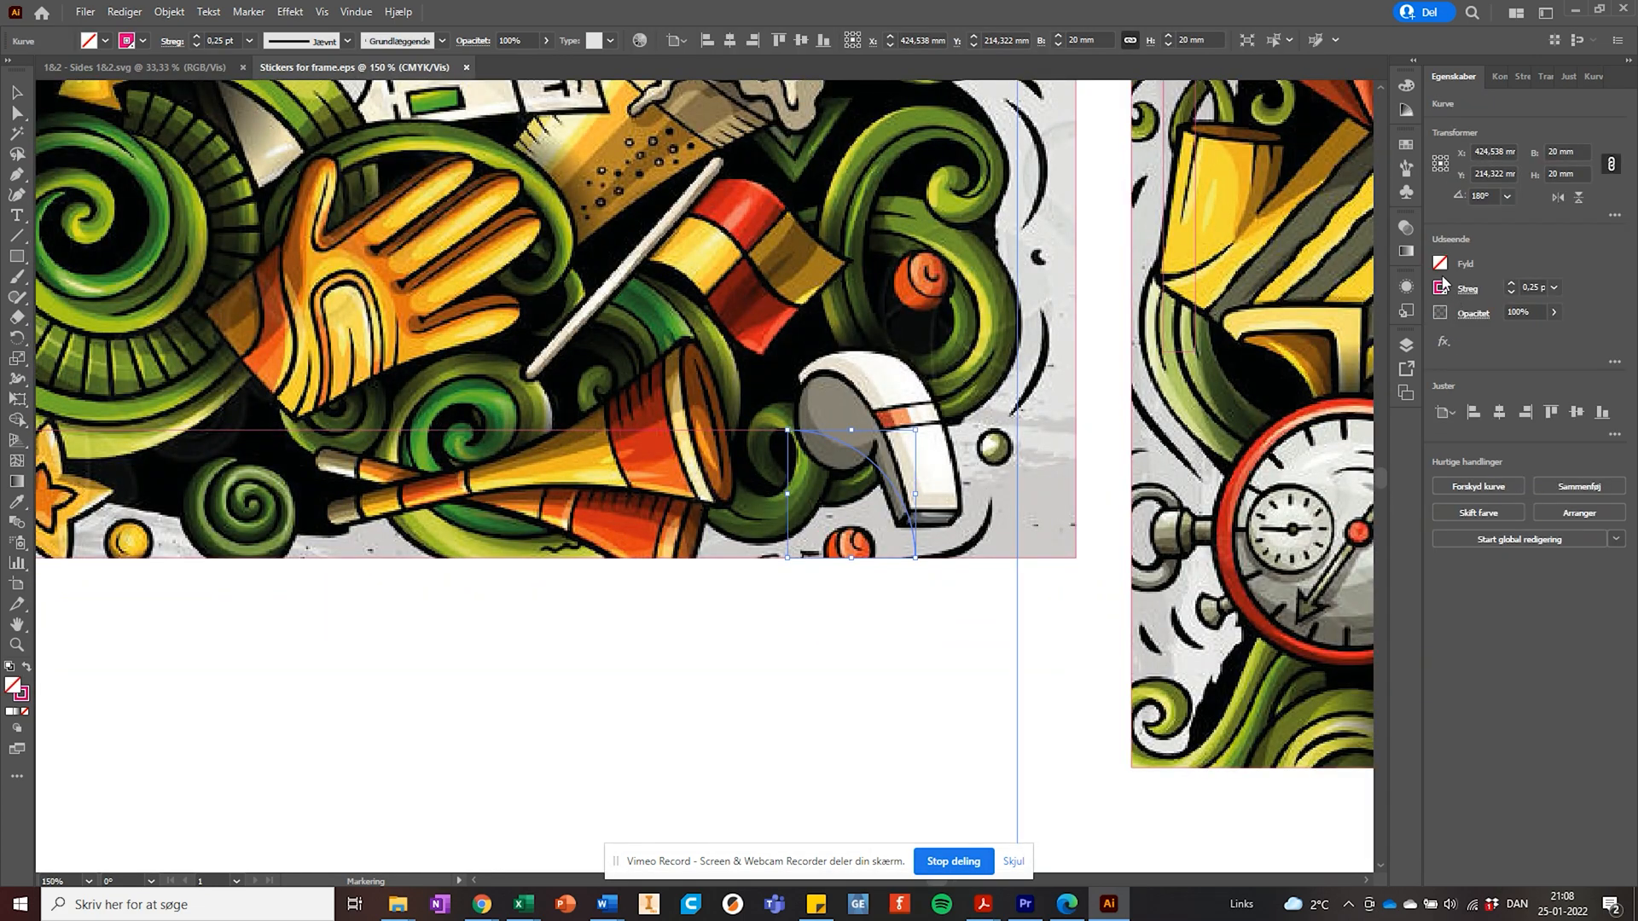
{"action": "mouse_move", "coordinate": [1520, 295]}
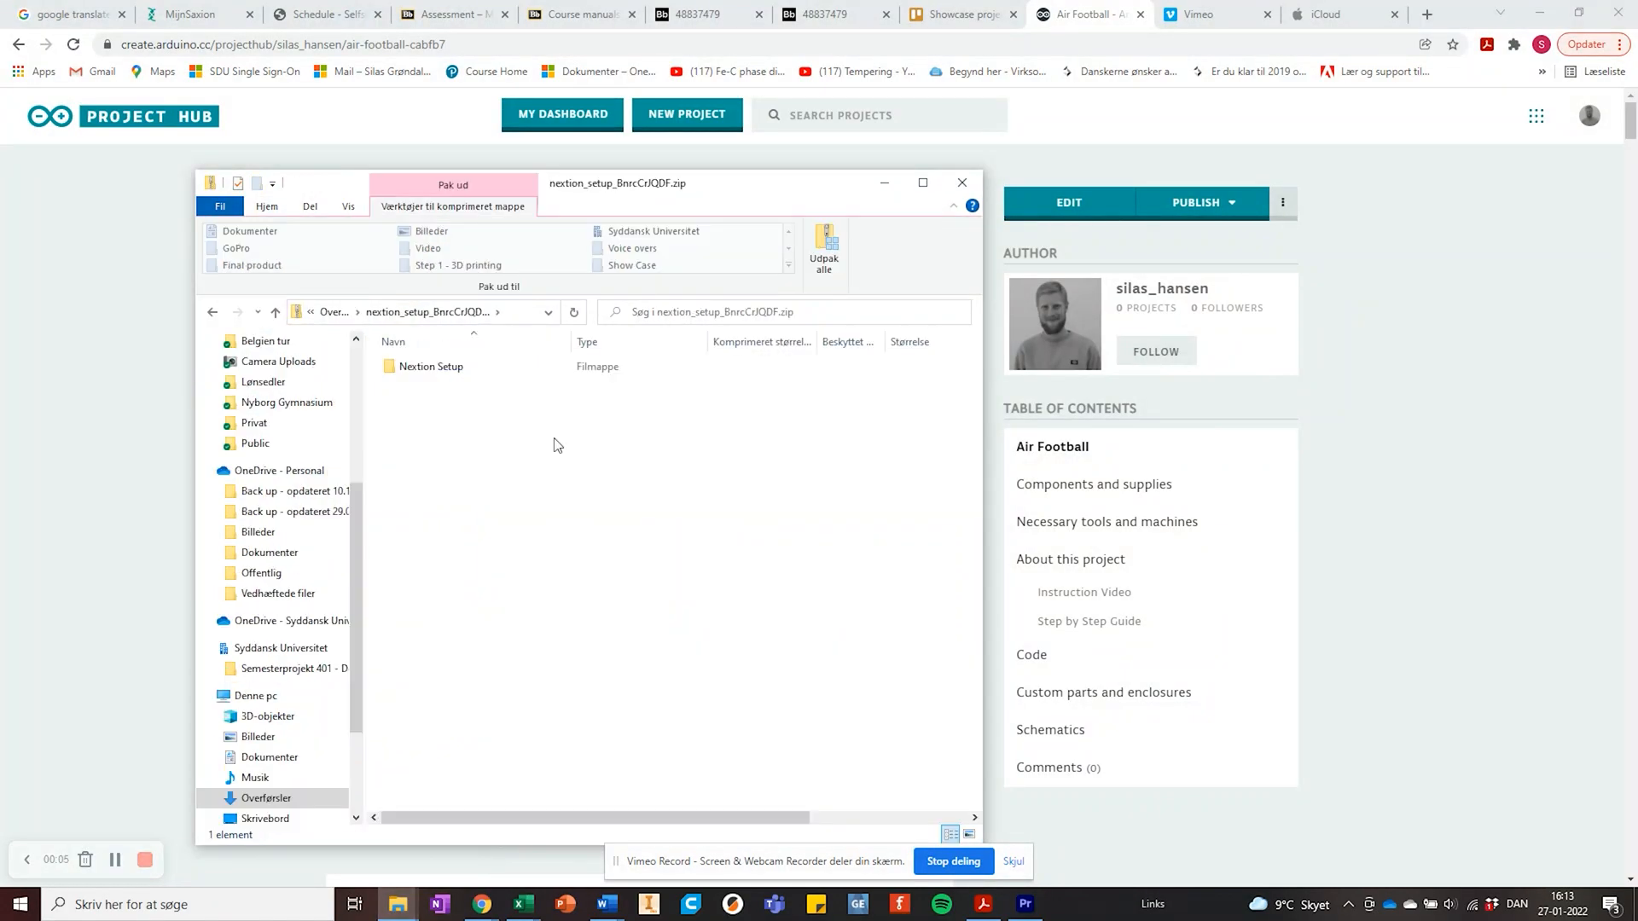
Step: Extract the Nextion setup archive into Downloads and open 'Nextion setup.HMI' in Nextion Editor
{"action": "left_click", "coordinate": [824, 251]}
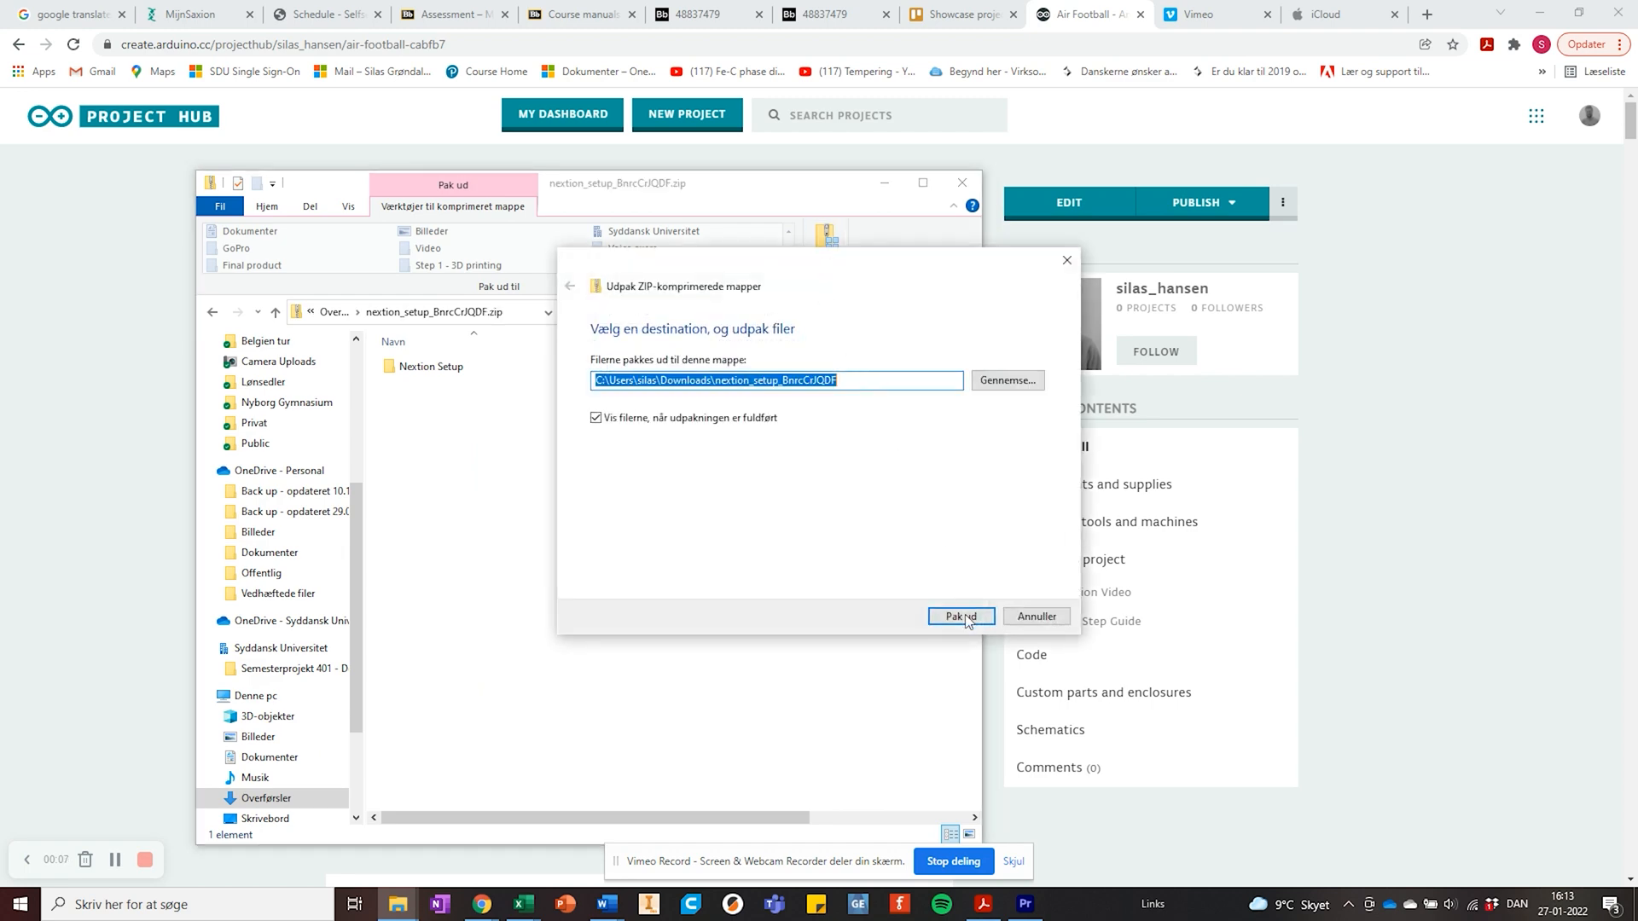
{"action": "left_click", "coordinate": [959, 616]}
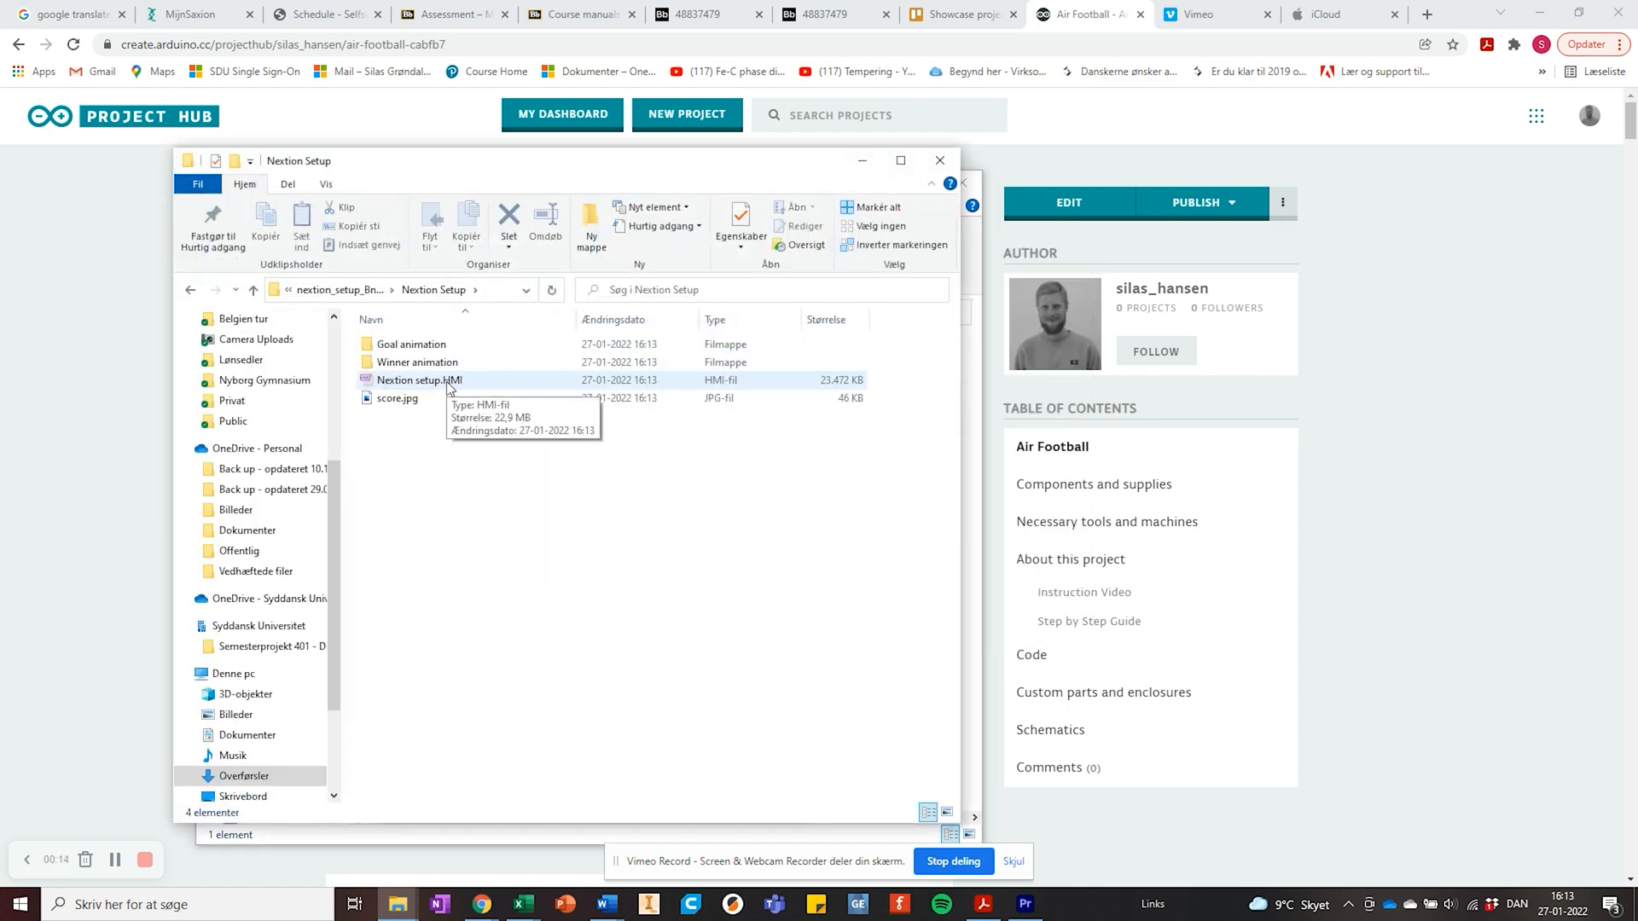
{"action": "double_click", "coordinate": [416, 379]}
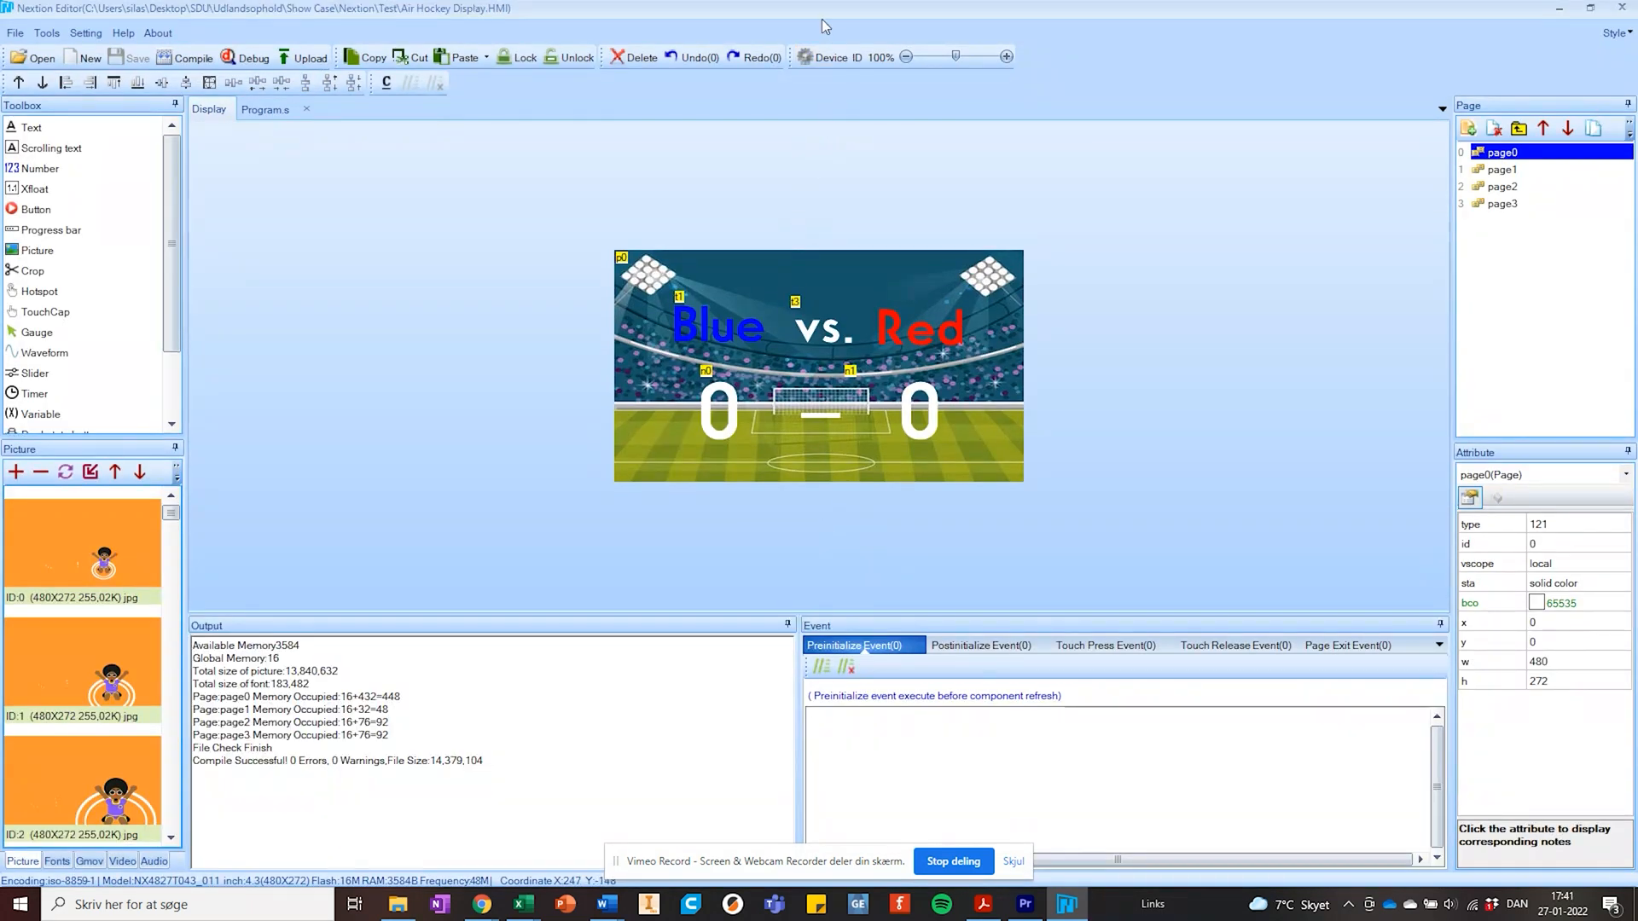
Step: Review the project's device settings in Nextion Editor's Setting dialog
{"action": "left_click", "coordinate": [85, 32]}
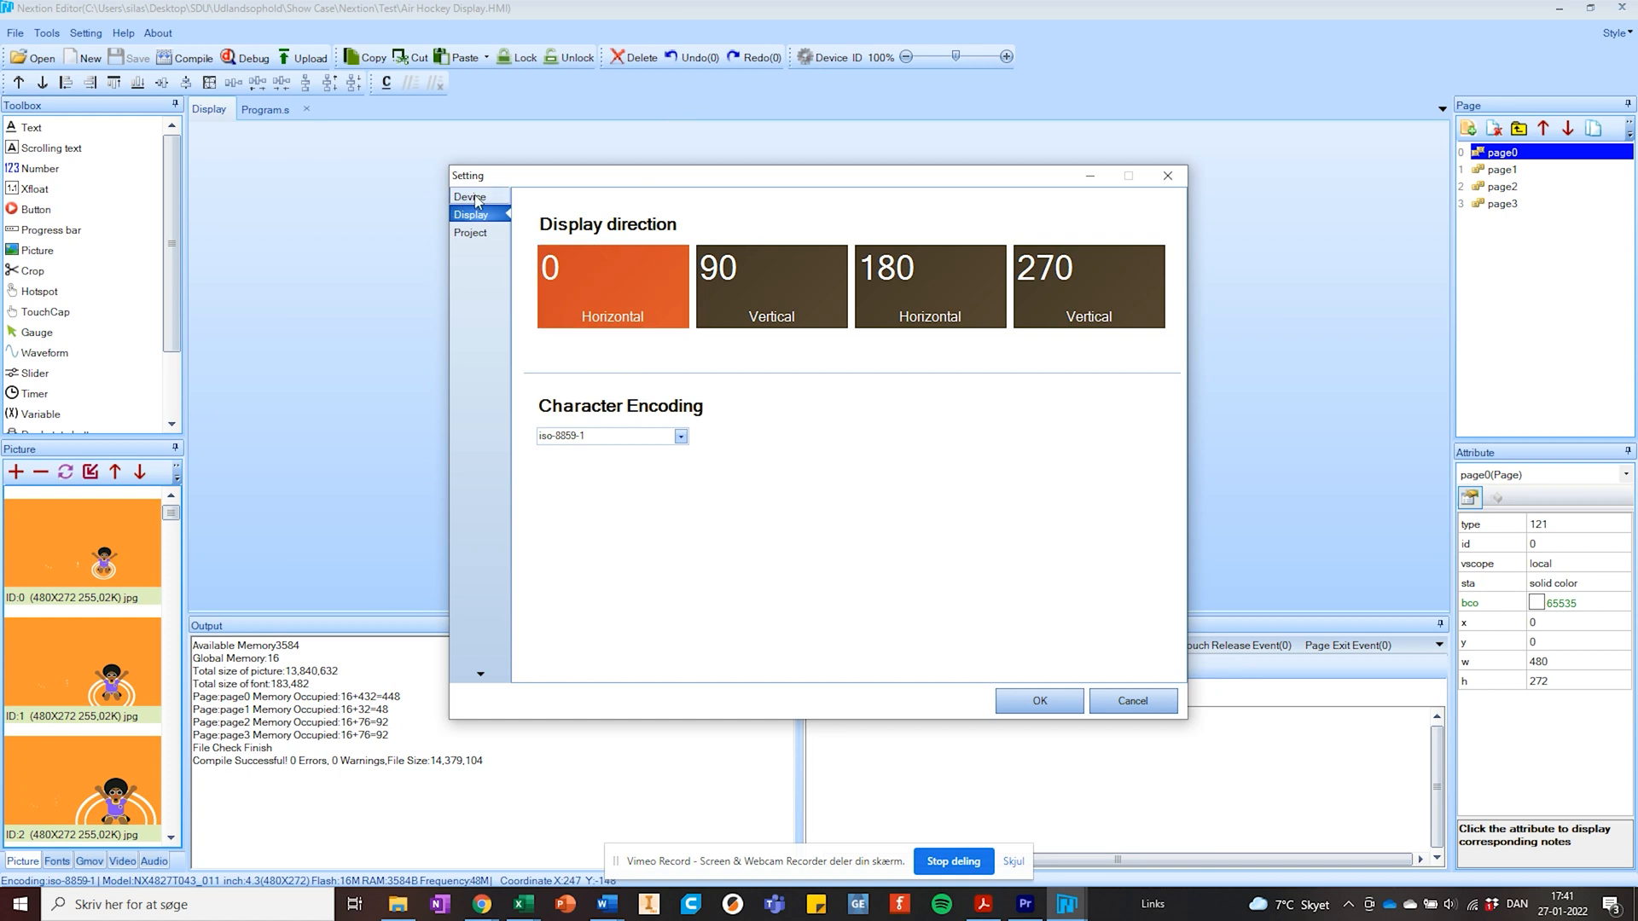
{"action": "left_click", "coordinate": [469, 196]}
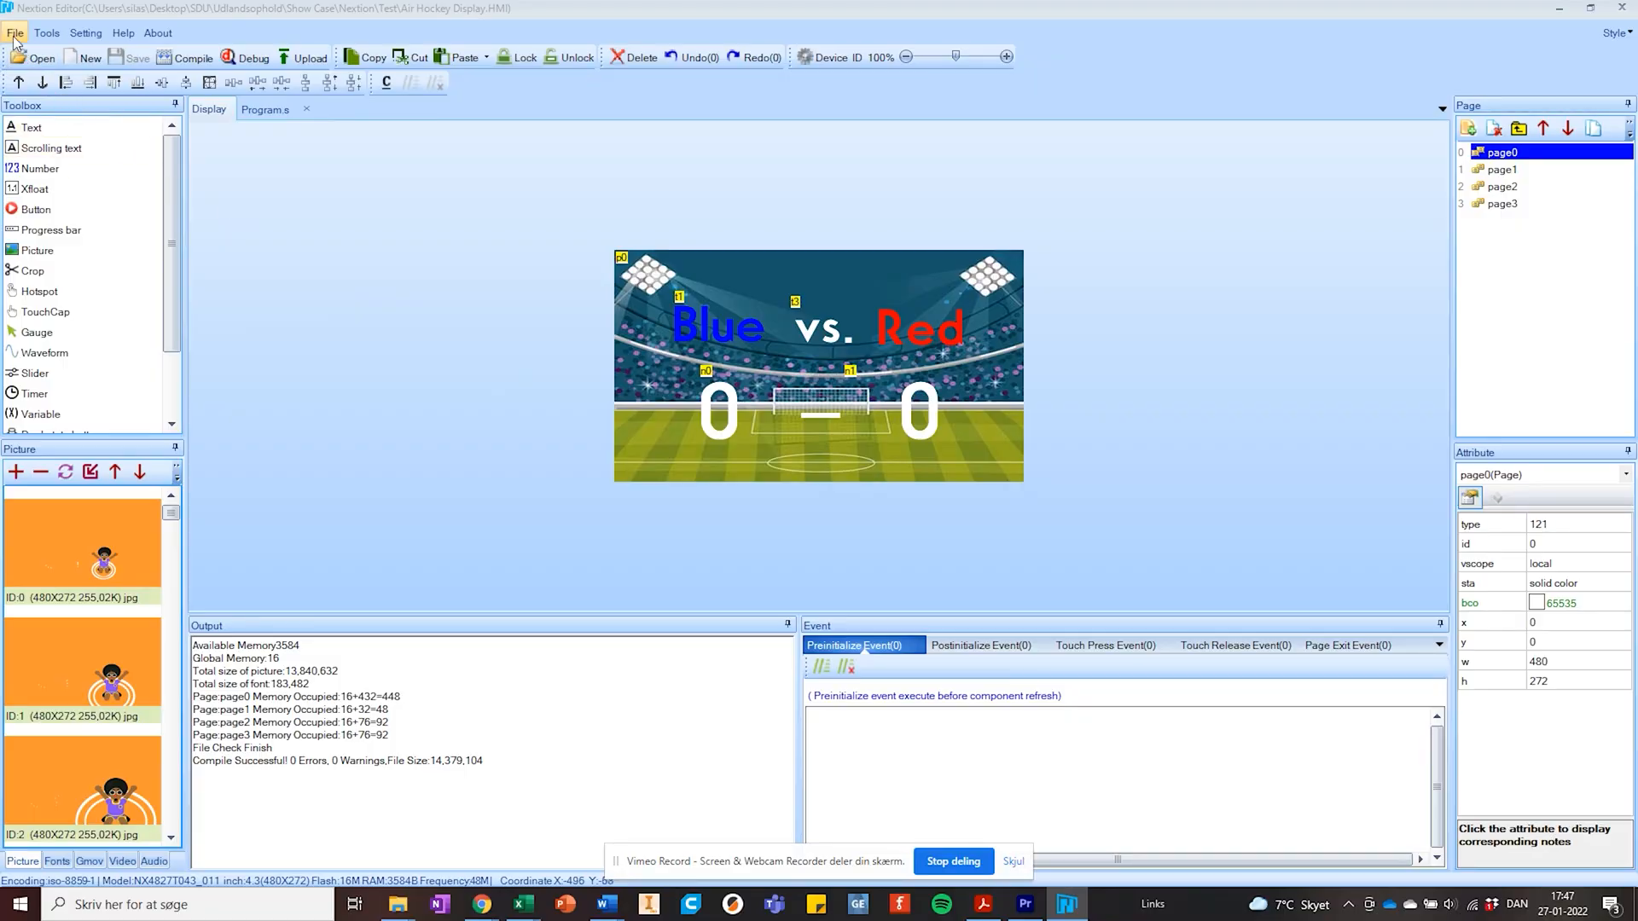
{"action": "left_click", "coordinate": [15, 32]}
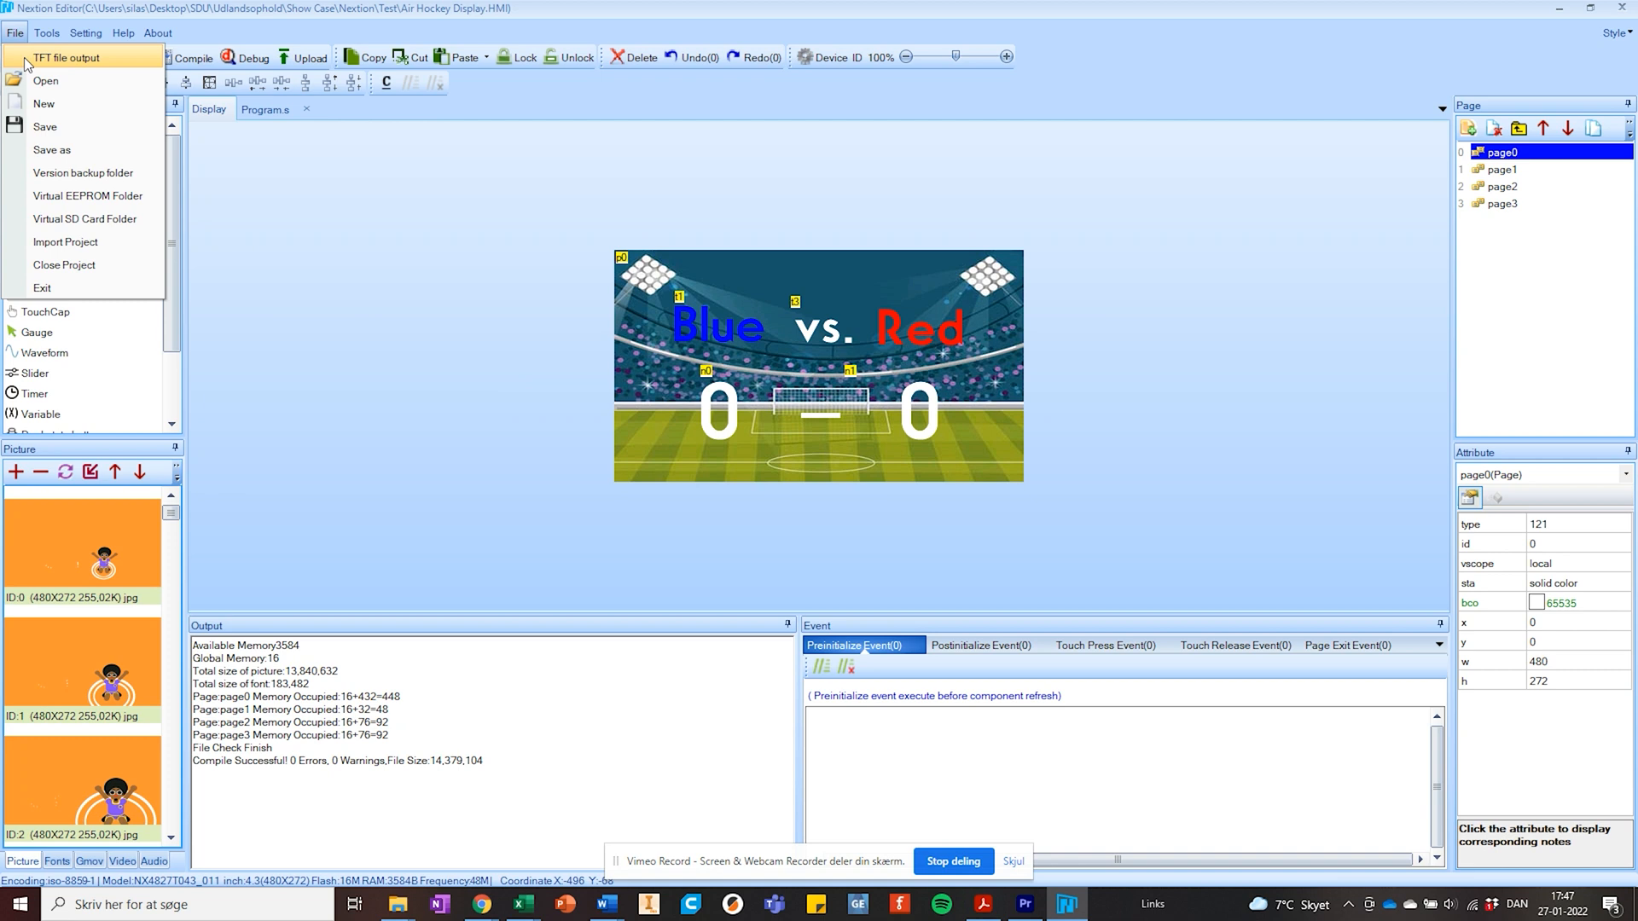
Step: Start TFT file output and browse for a destination folder for the export
{"action": "left_click", "coordinate": [67, 58]}
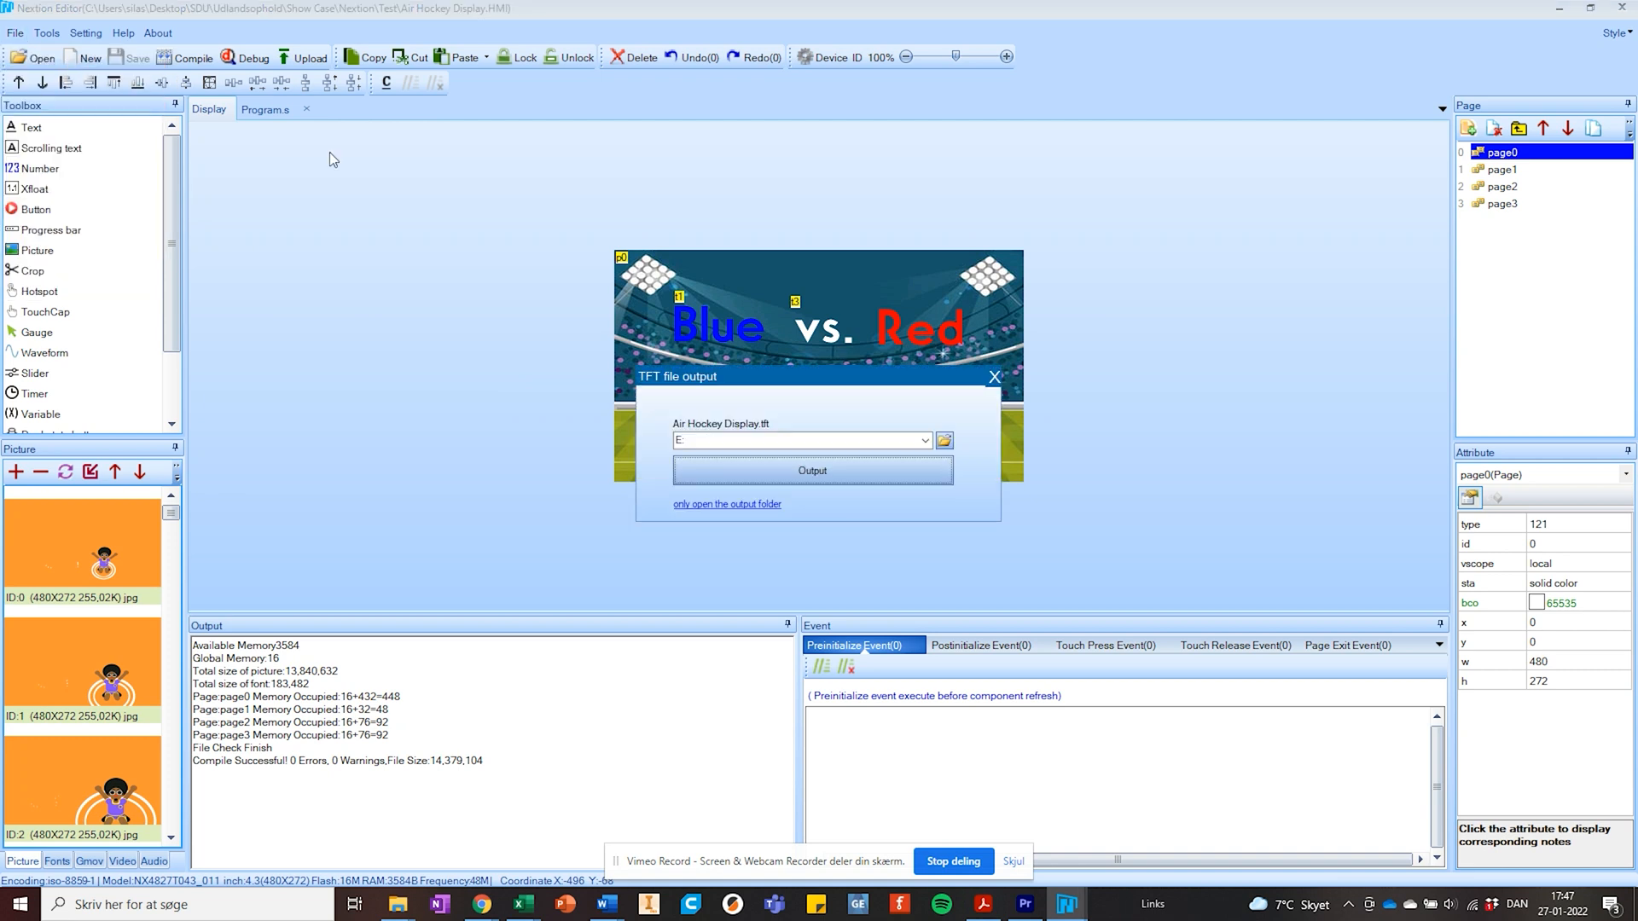
{"action": "left_click", "coordinate": [942, 440]}
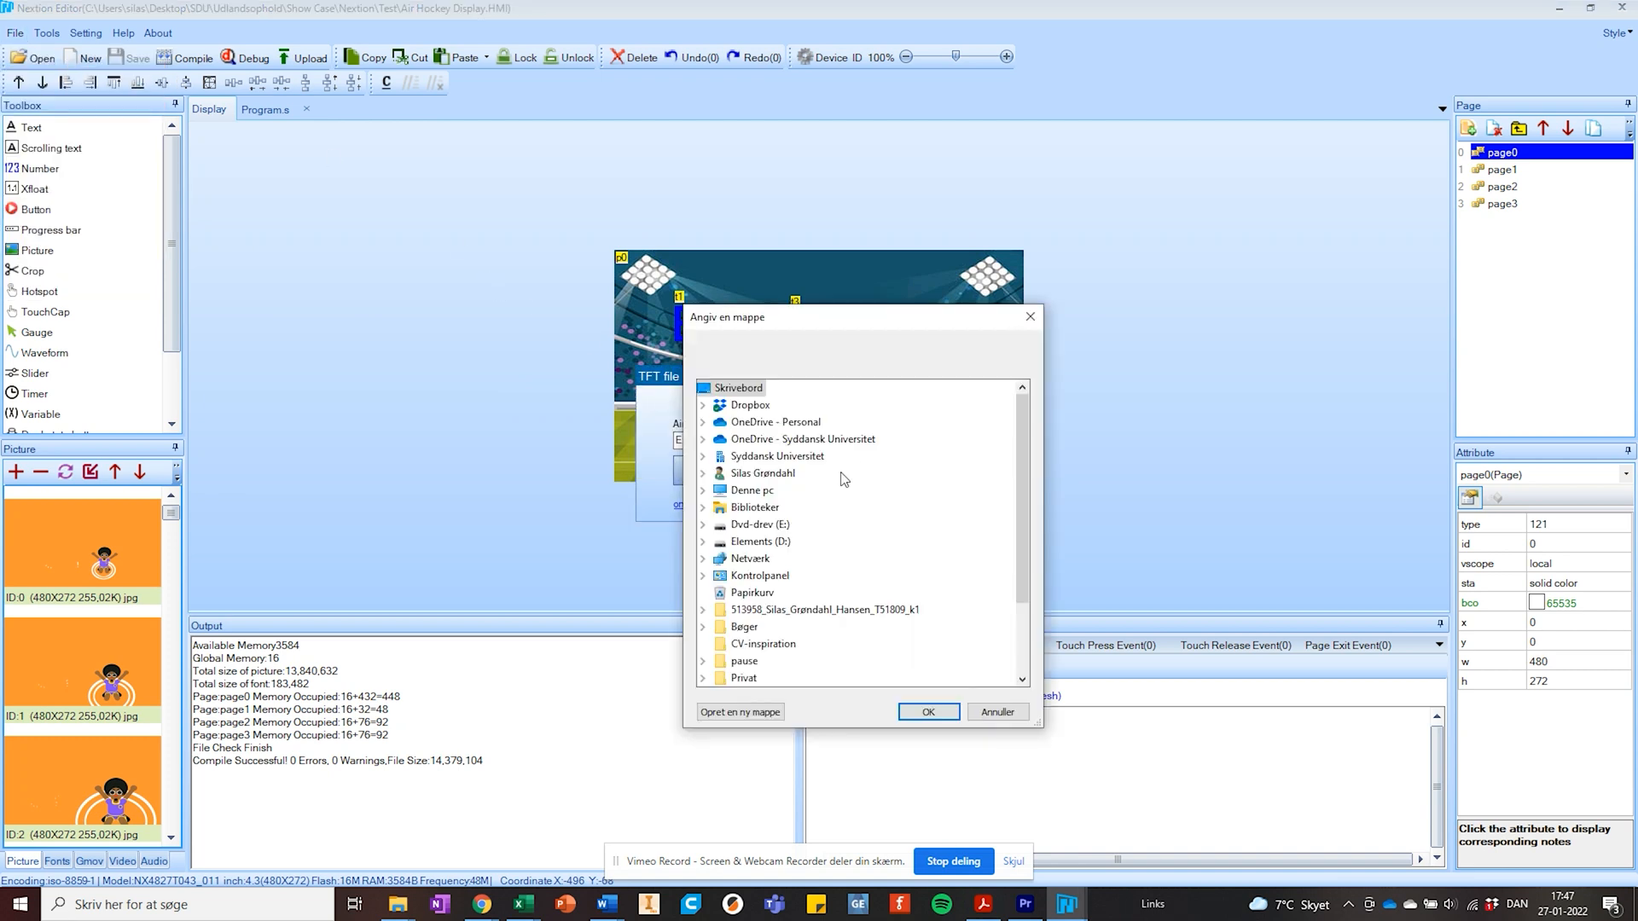
{"action": "scroll", "scroll_direction": "down", "scroll_amount": 3}
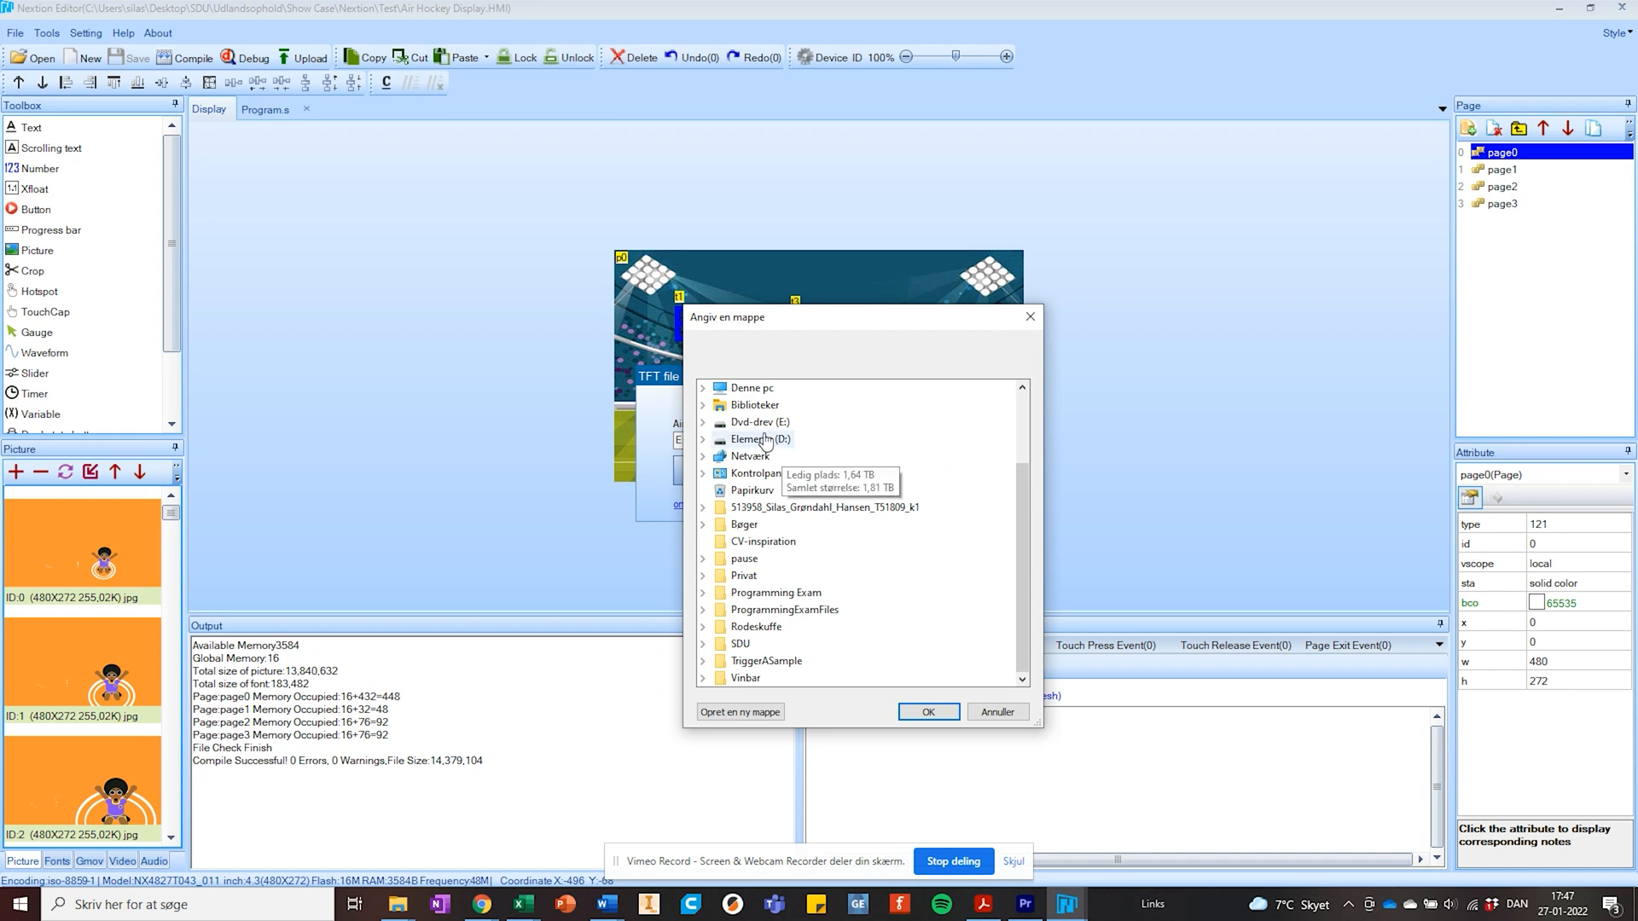